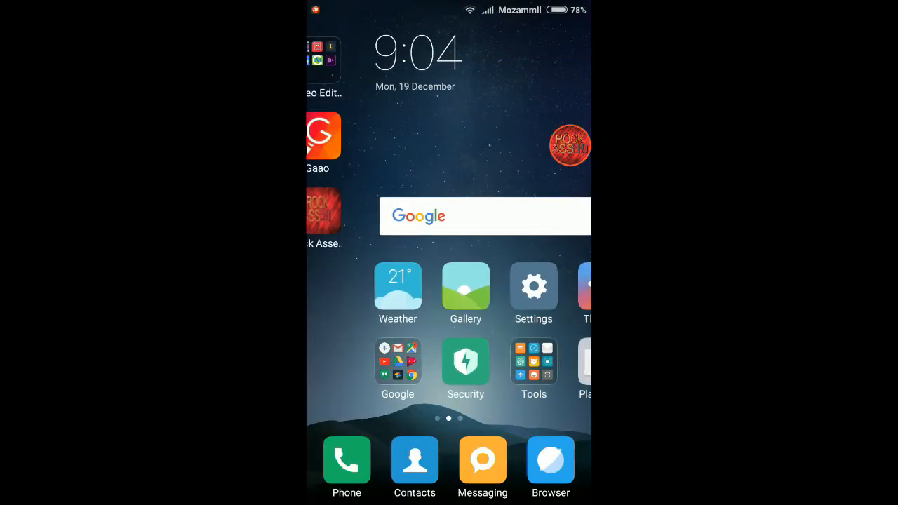
- Open Mi Browser, Google 'gta san andreas android', and open the play.mob.org result
{"action": "scroll", "scroll_direction": "left", "scroll_amount": 3}
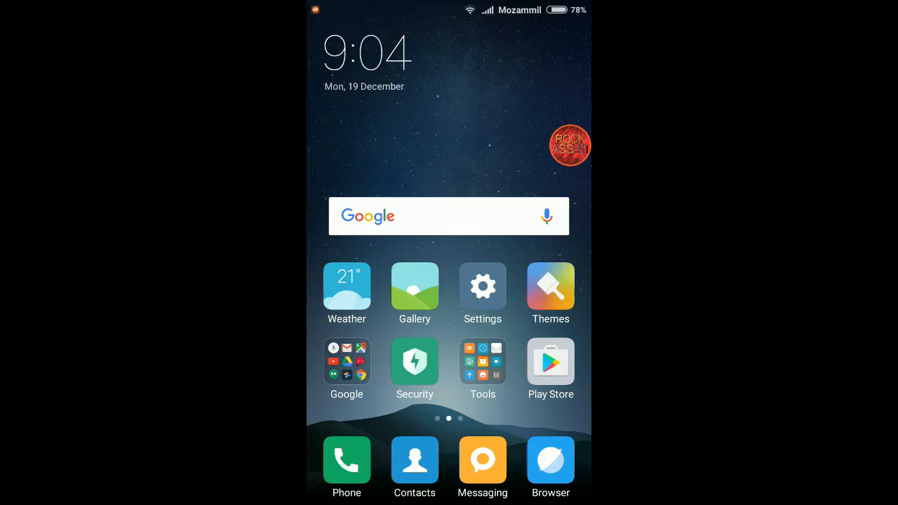
{"action": "left_click", "coordinate": [550, 462]}
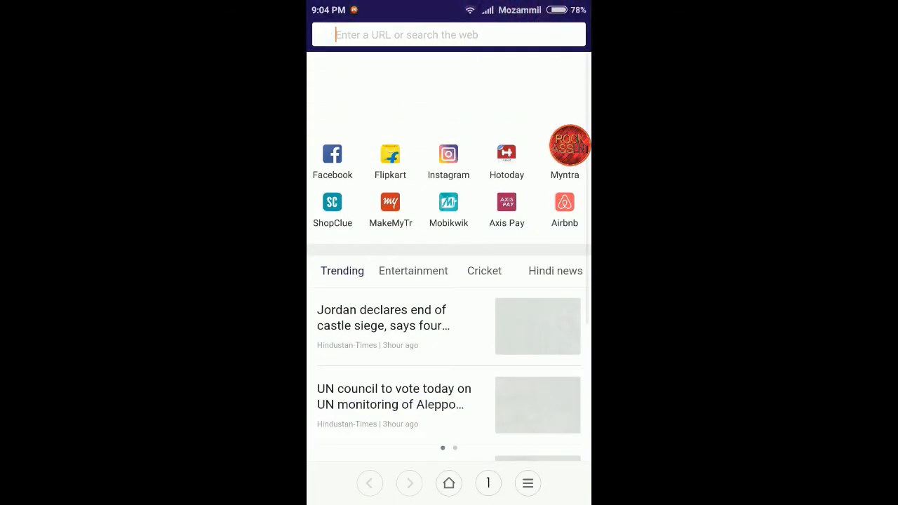
{"action": "left_click", "coordinate": [448, 35]}
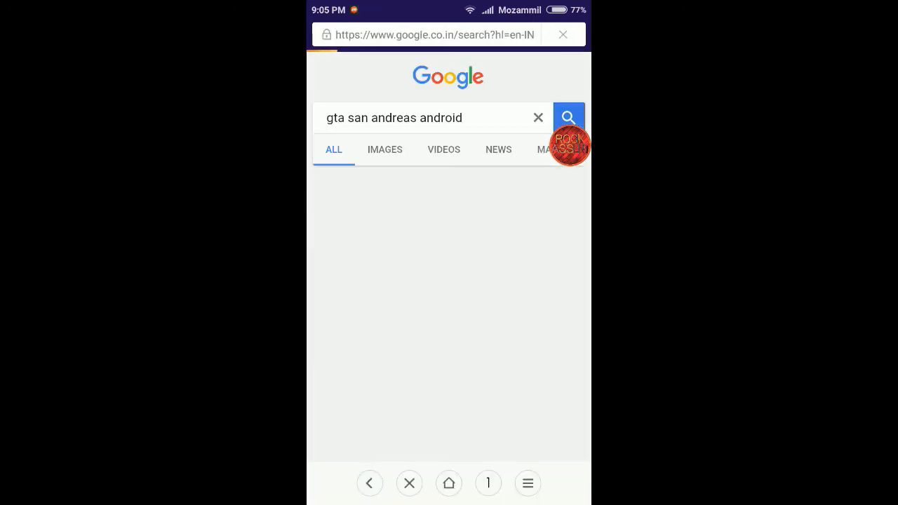
{"action": "left_click", "coordinate": [569, 117]}
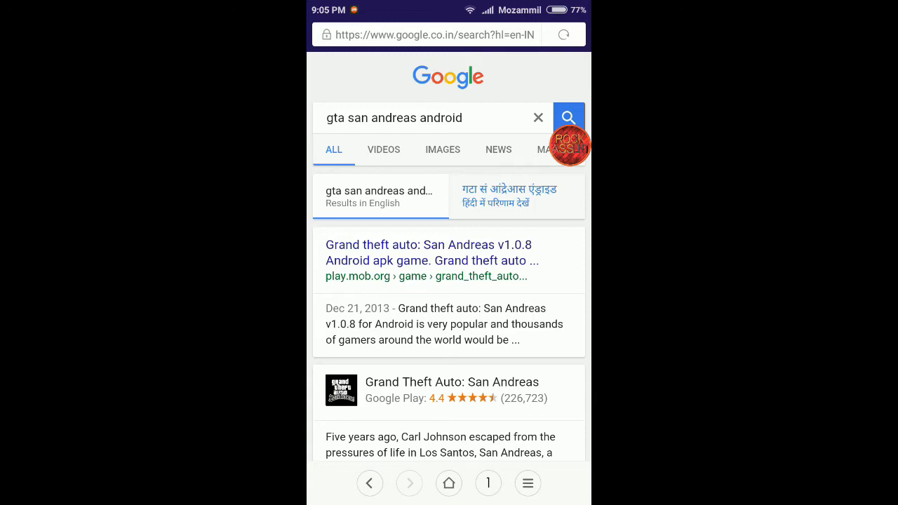
{"action": "left_click", "coordinate": [426, 253]}
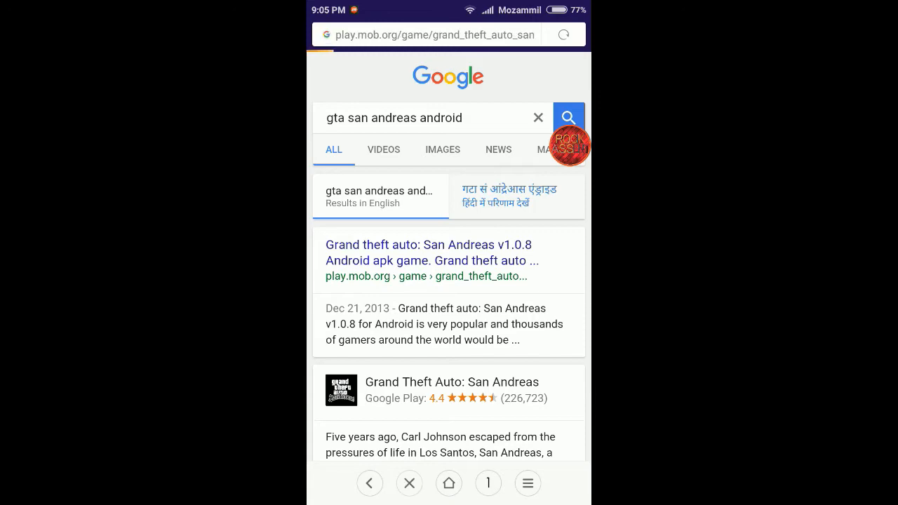
- Scroll the San Andreas page and reveal the Android v1.08 compatible download files
{"action": "left_click", "coordinate": [431, 252]}
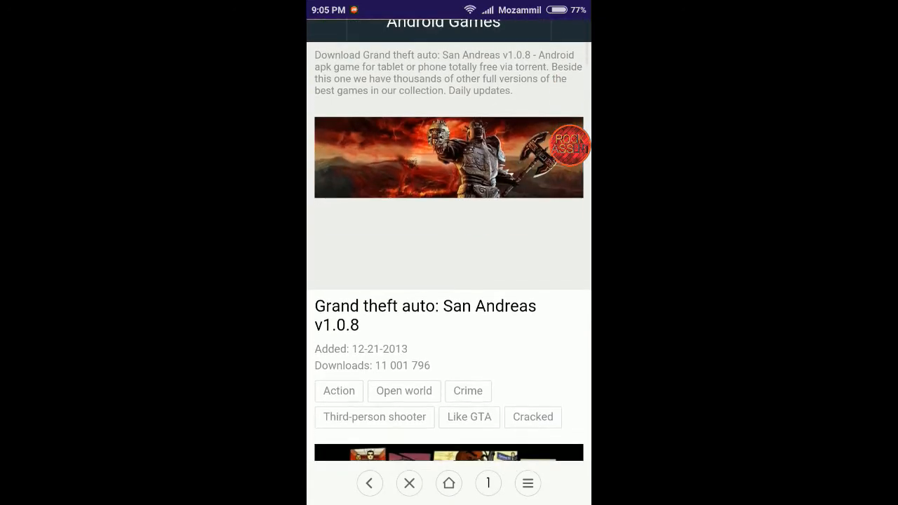
{"action": "scroll", "scroll_direction": "down", "scroll_amount": 3}
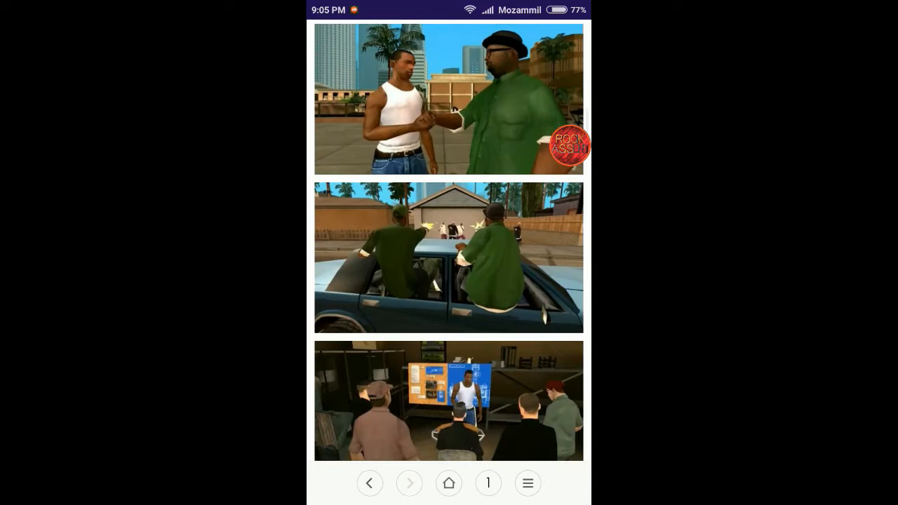
{"action": "scroll", "scroll_direction": "down", "scroll_amount": 3}
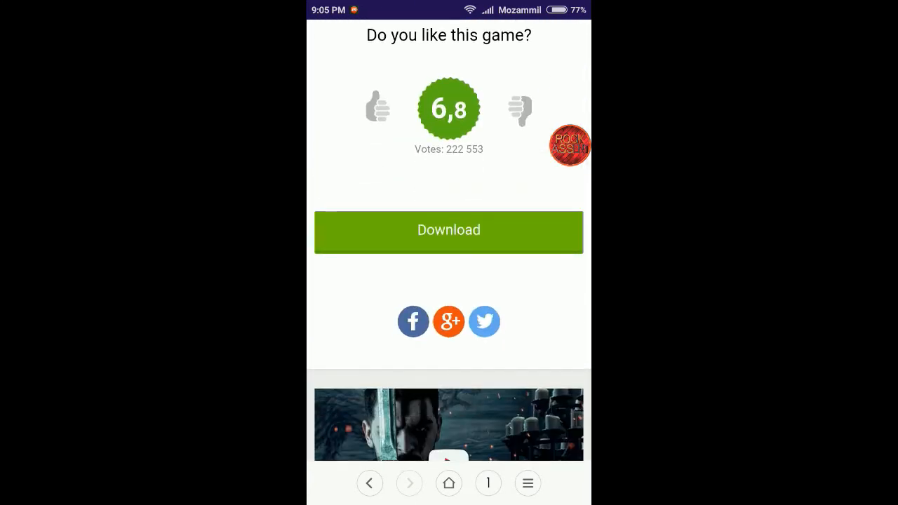
{"action": "left_click", "coordinate": [448, 230]}
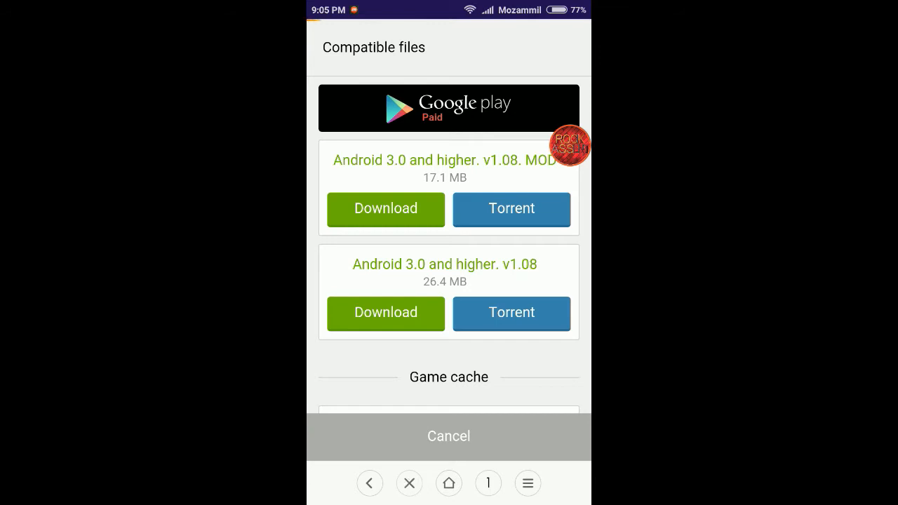
- Start and confirm downloads of the 26.4 MB APK and the 2.41 GB cache zip
{"action": "left_click", "coordinate": [385, 312]}
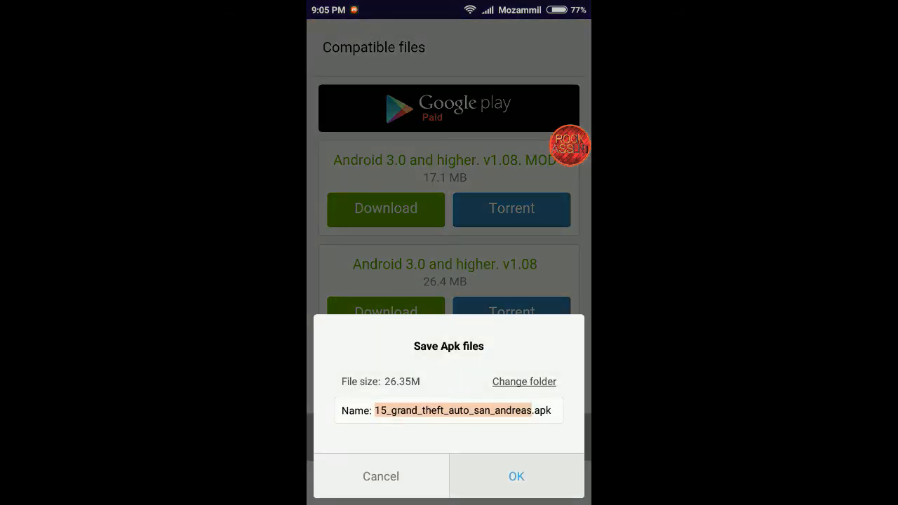
{"action": "left_click", "coordinate": [516, 476]}
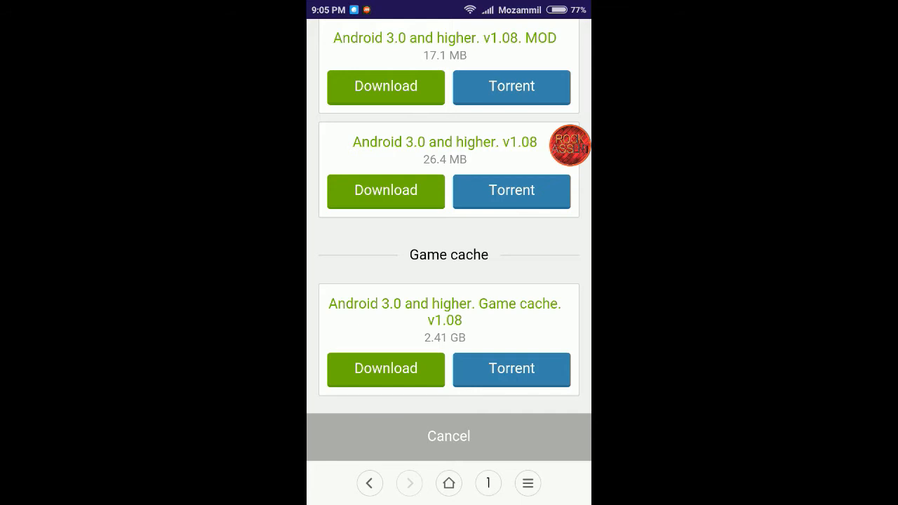
{"action": "left_click", "coordinate": [385, 369]}
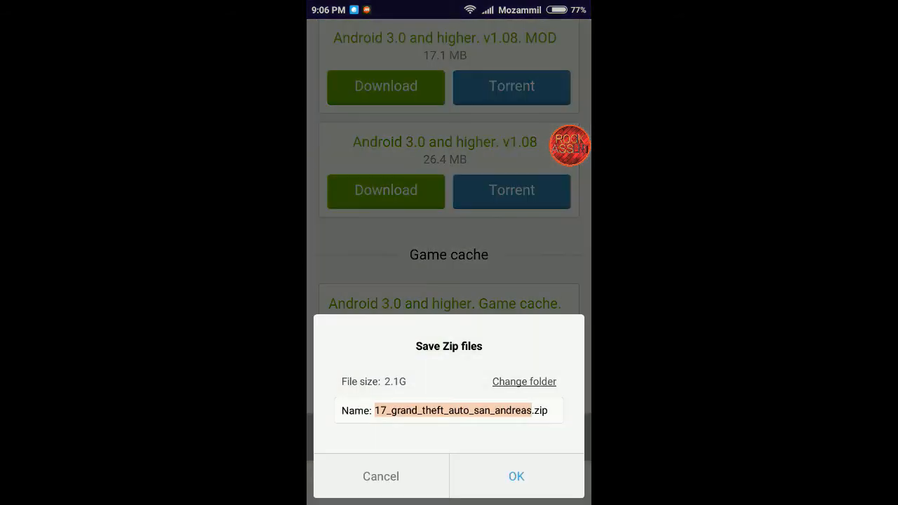
{"action": "left_click", "coordinate": [515, 477]}
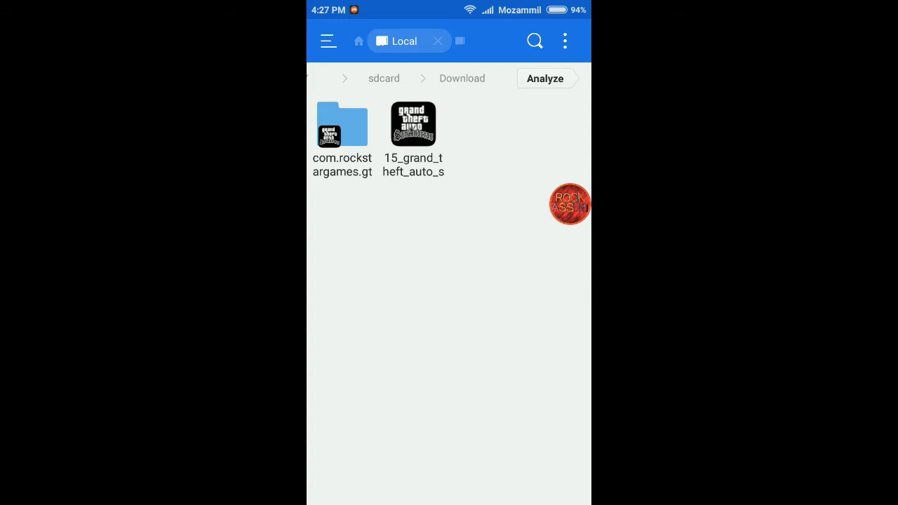
{"action": "left_click_drag", "start_coordinate": [570, 204], "coordinate": [396, 158]}
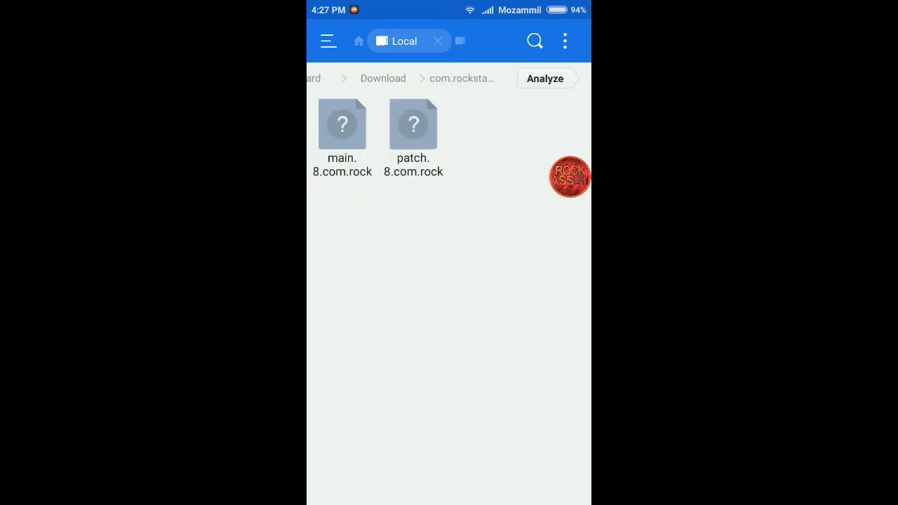
{"action": "left_click_drag", "start_coordinate": [568, 175], "coordinate": [319, 116]}
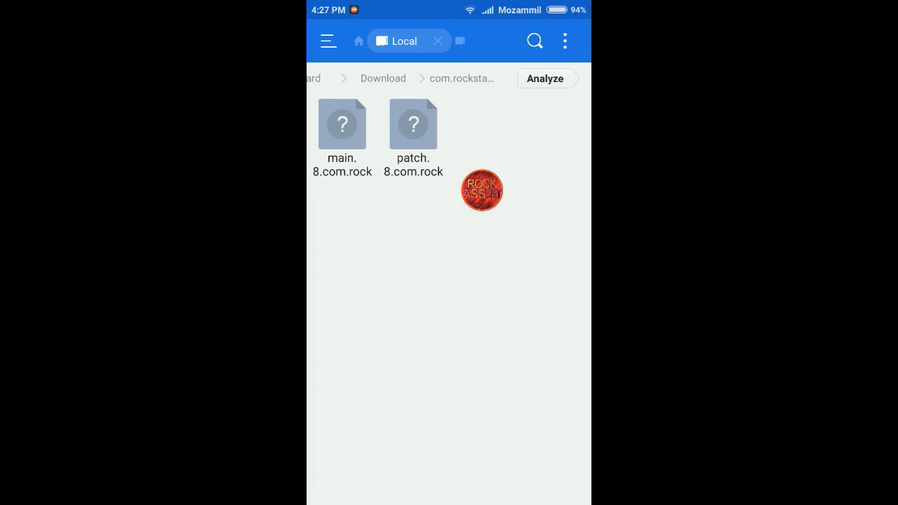
{"action": "left_click_drag", "start_coordinate": [480, 189], "coordinate": [333, 133]}
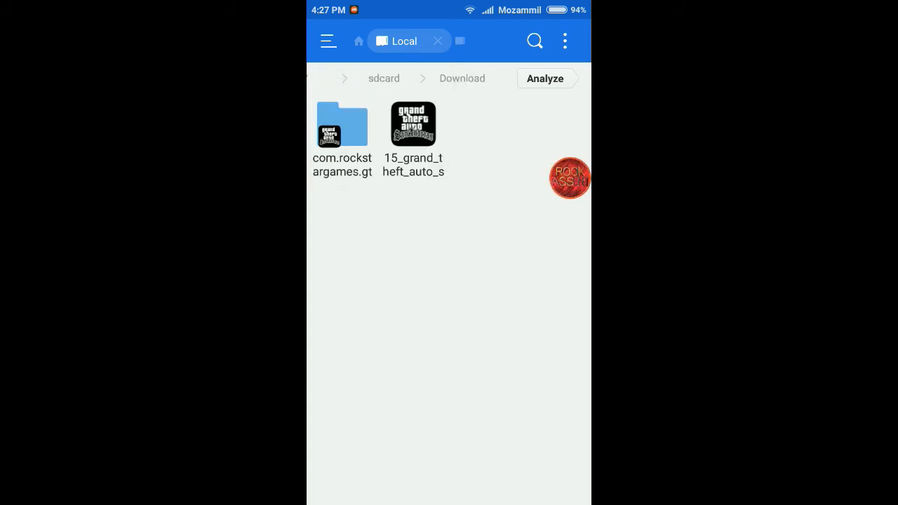
- Cut the com.rockstargames folder and navigate into internal storage's Android/obb folder
{"action": "left_click", "coordinate": [342, 133]}
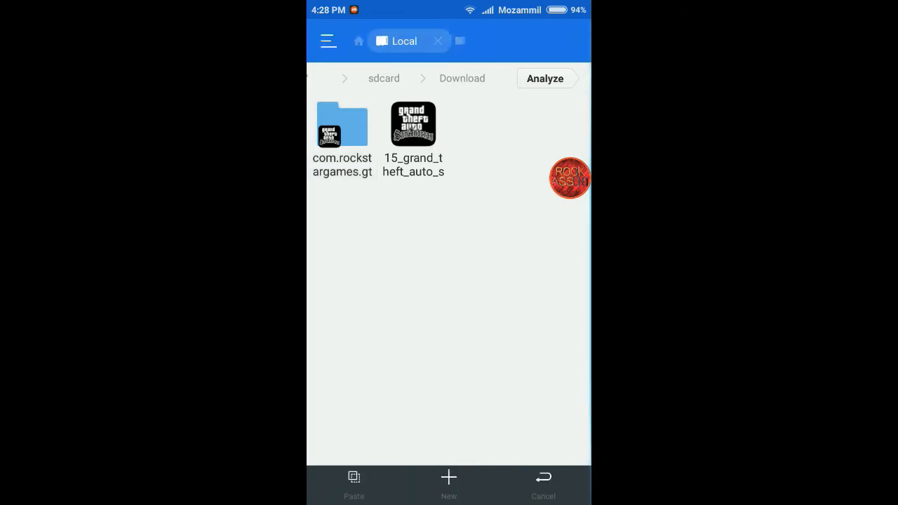
{"action": "left_click", "coordinate": [358, 40]}
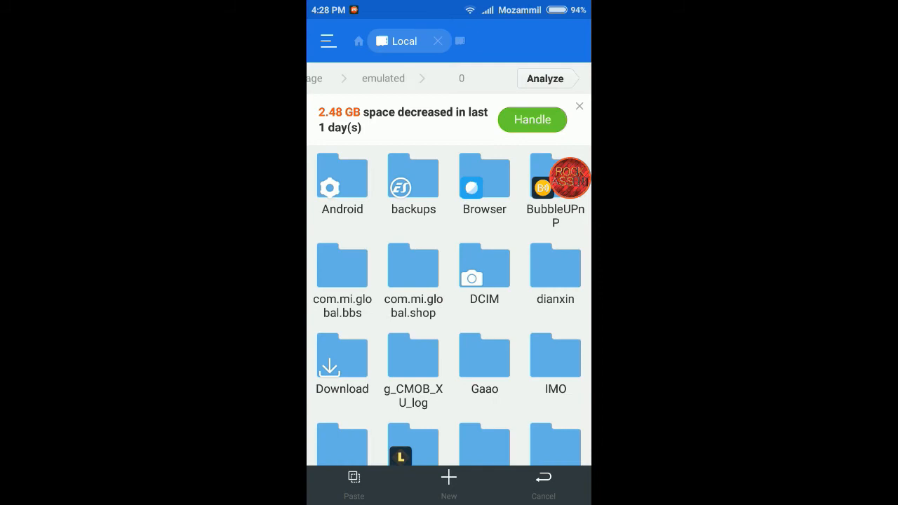
{"action": "left_click", "coordinate": [342, 182]}
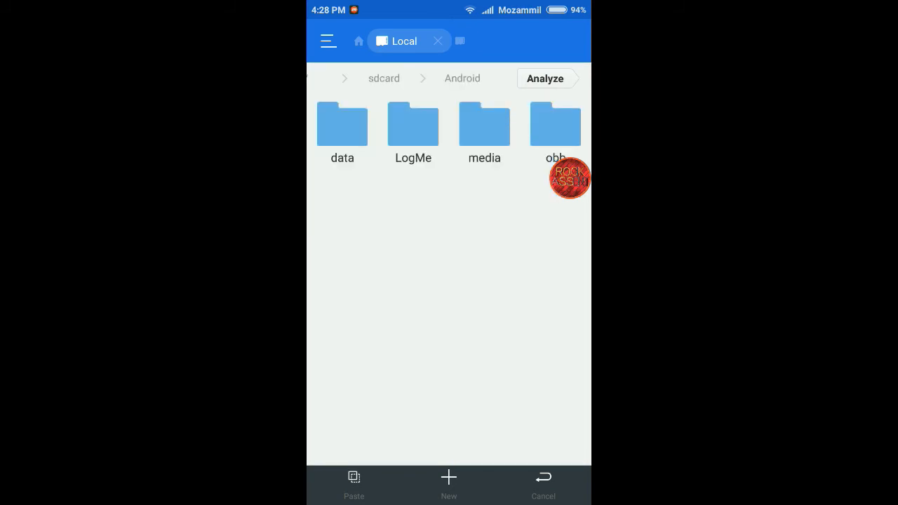
{"action": "left_click", "coordinate": [555, 123]}
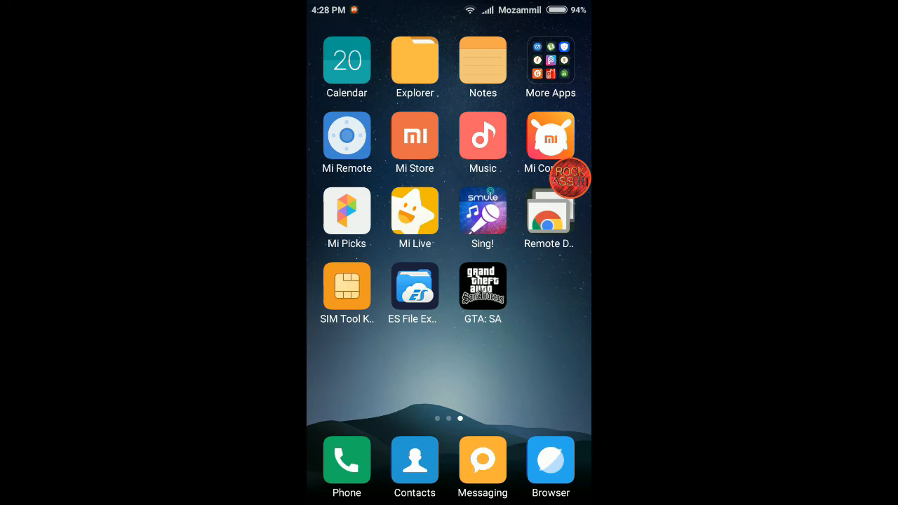
- Swipe the home screen and start GTA: SA from its icon
{"action": "left_click_drag", "start_coordinate": [568, 176], "coordinate": [522, 214]}
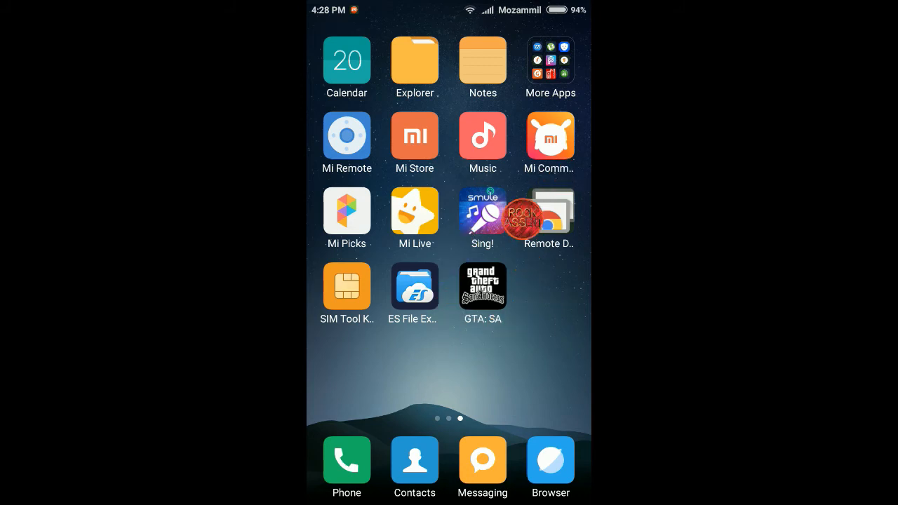
{"action": "left_click", "coordinate": [482, 286]}
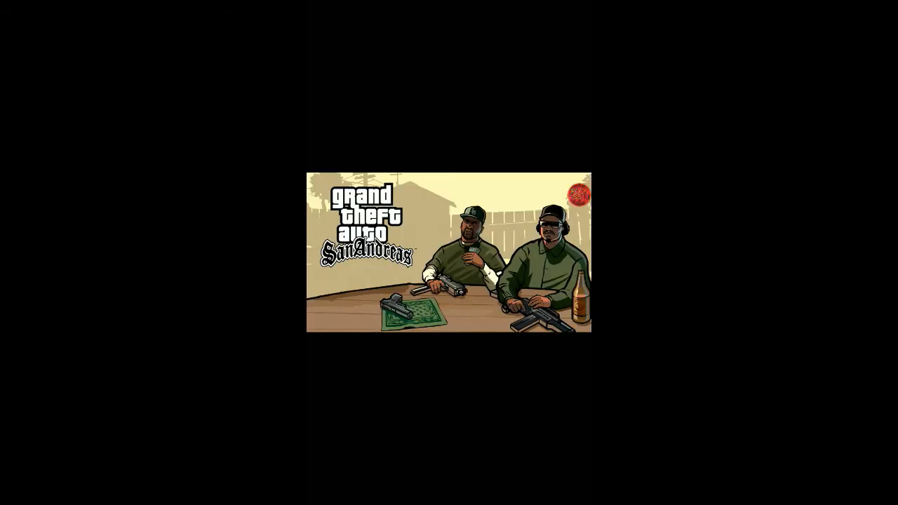